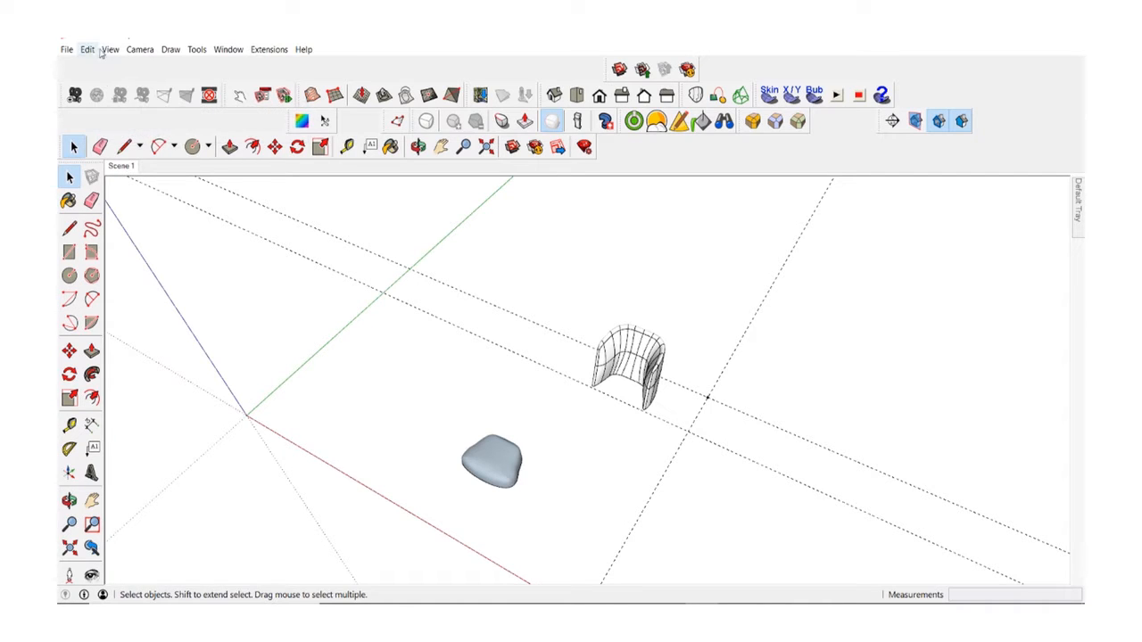
- Show hidden geometry from the View menu to reveal the faint reference drawing
left_click(110, 50)
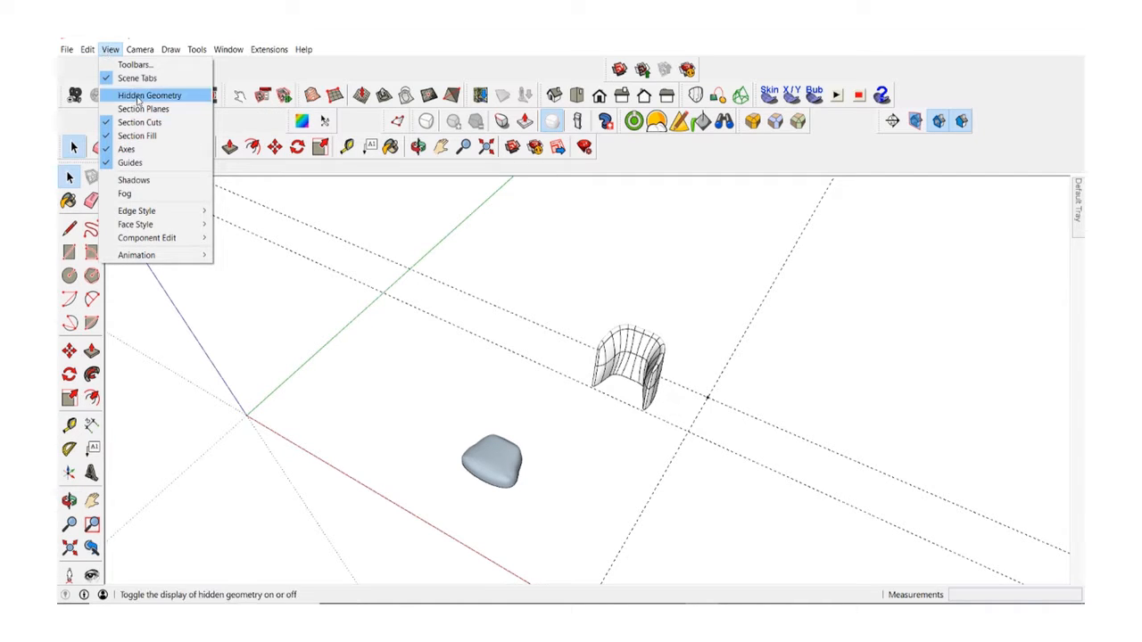
left_click(157, 93)
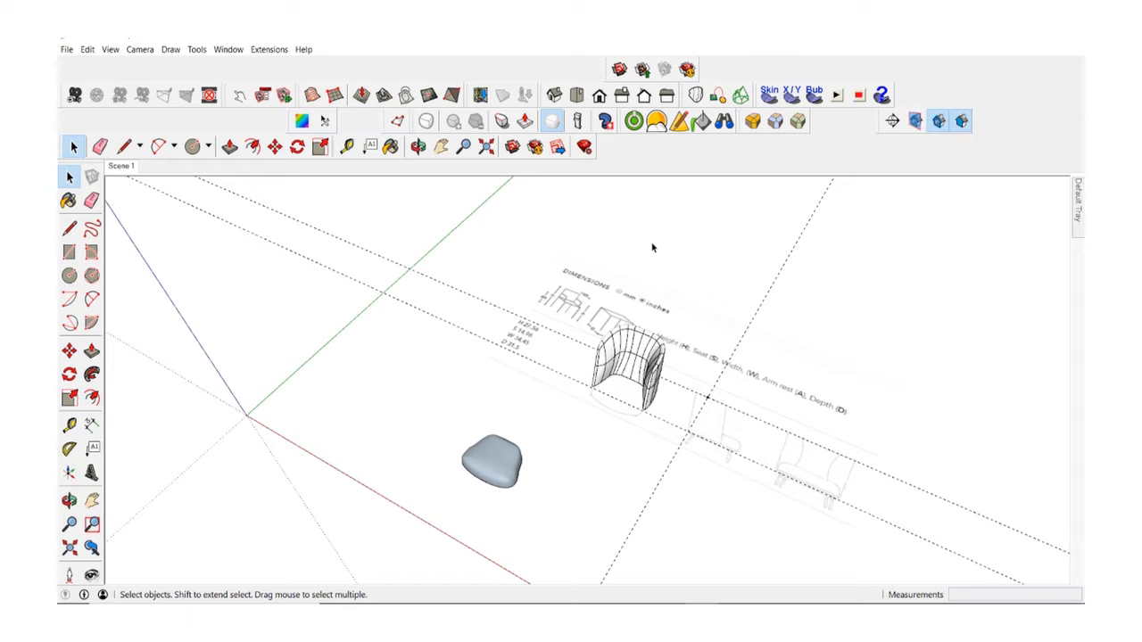
- Unhide the most recently hidden geometry via Edit > Unhide > Last
left_click(86, 49)
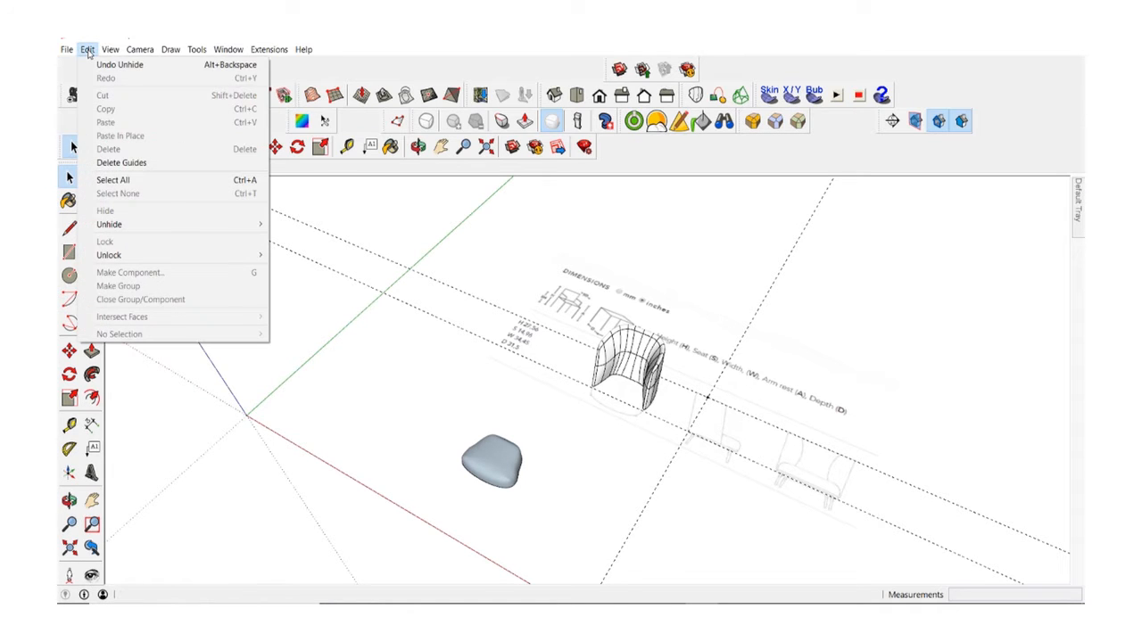
mouse_move(109, 225)
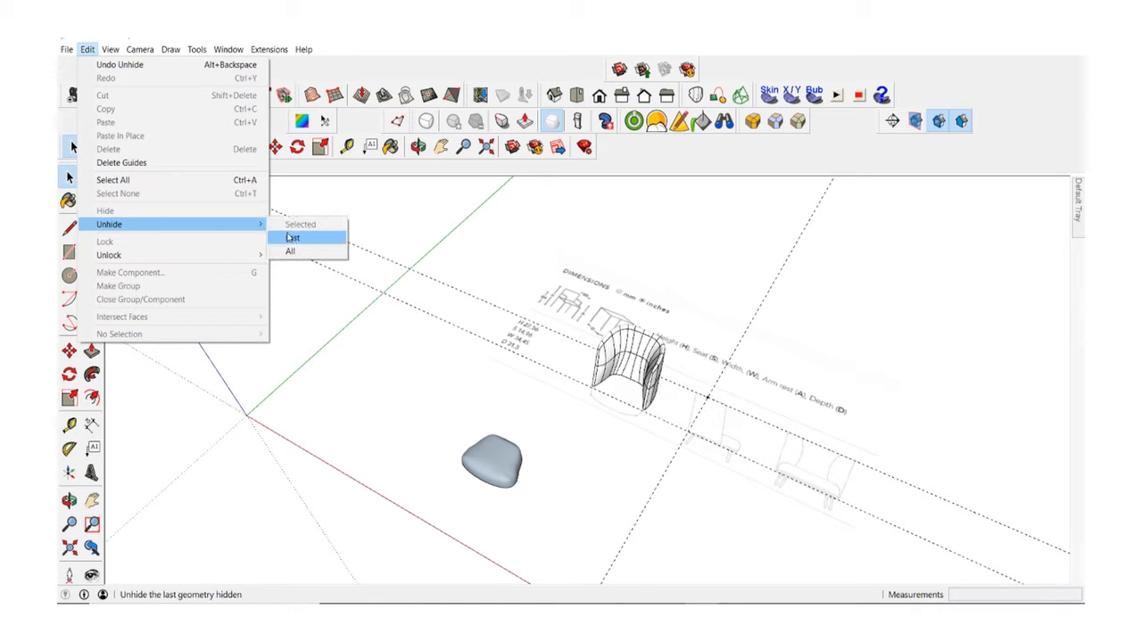
mouse_move(291, 252)
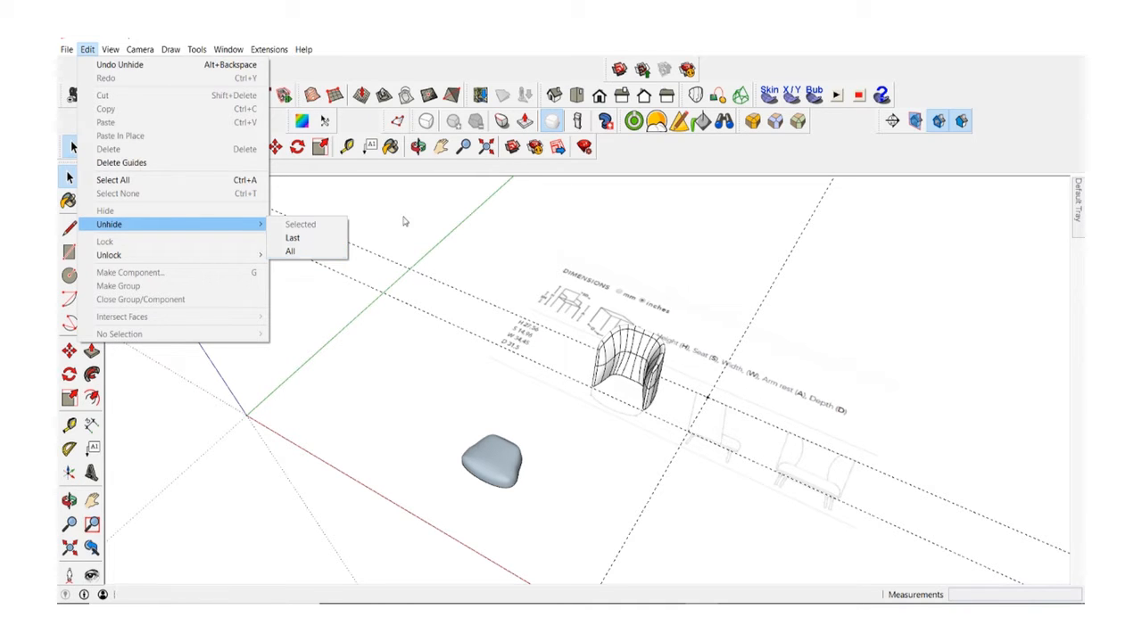
left_click(289, 250)
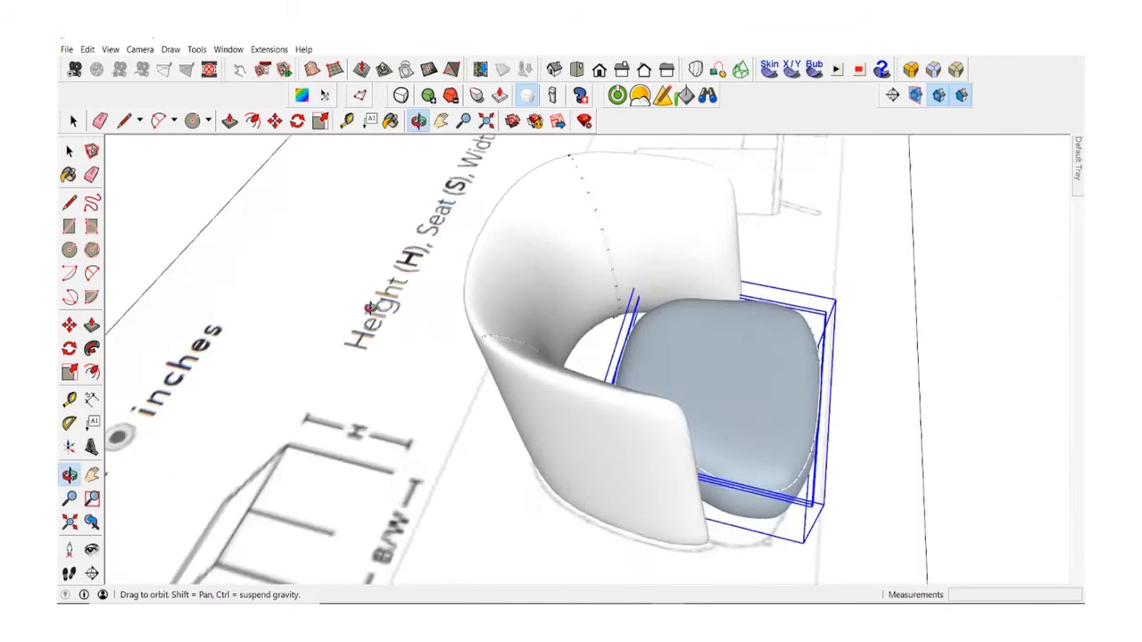
- Start the Scale tool to resize the cushion inside the chair back
left_click(318, 121)
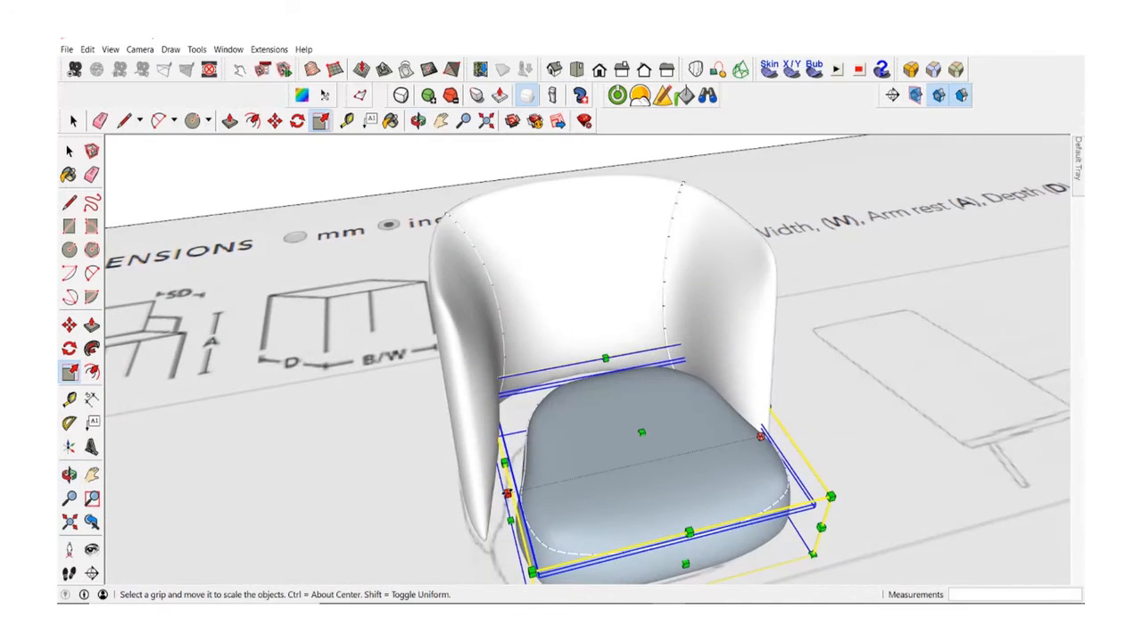